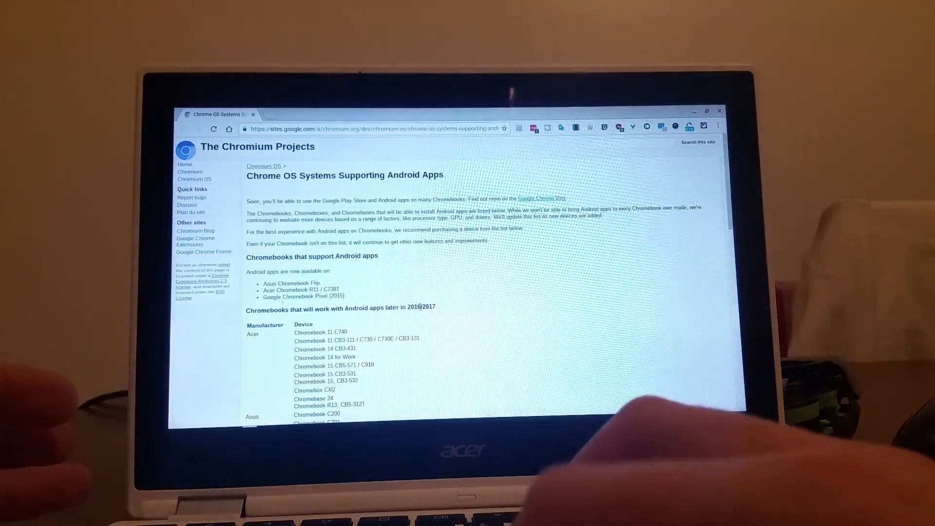
# - Scroll through the Vikings: War of Clans listing, then close the Play Store window
pyautogui.scroll(-3)
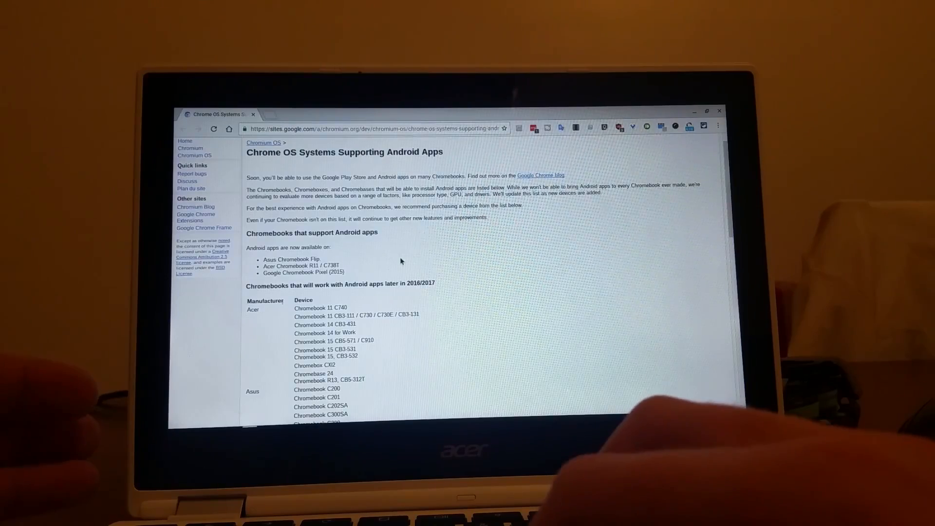
pyautogui.scroll(-3)
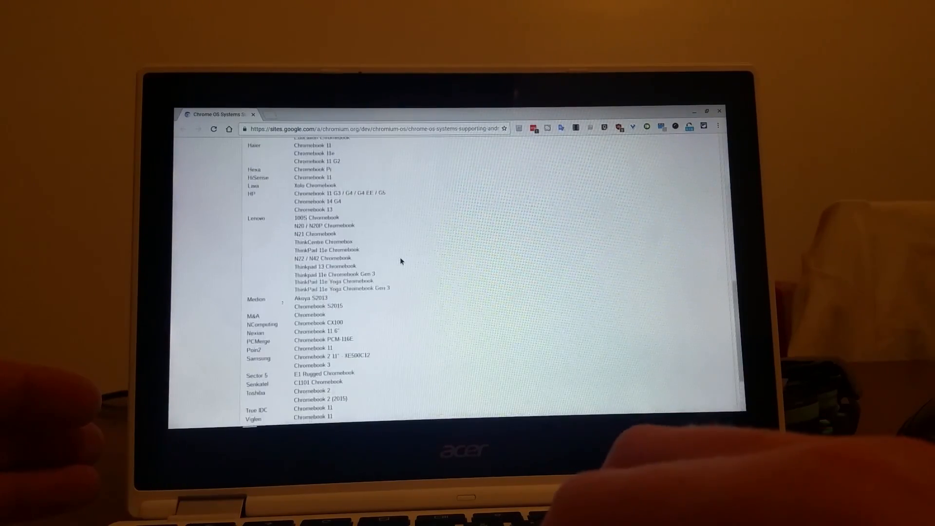
pyautogui.scroll(3)
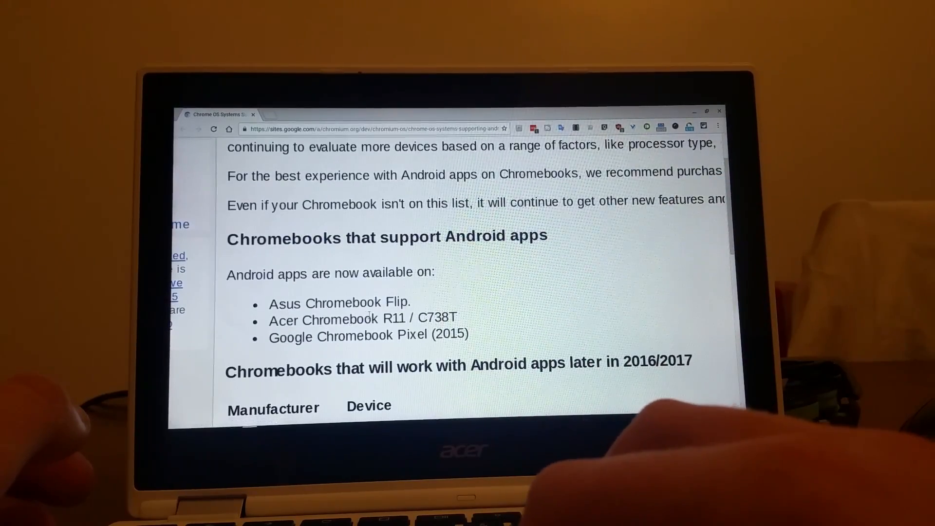
pyautogui.scroll(-3)
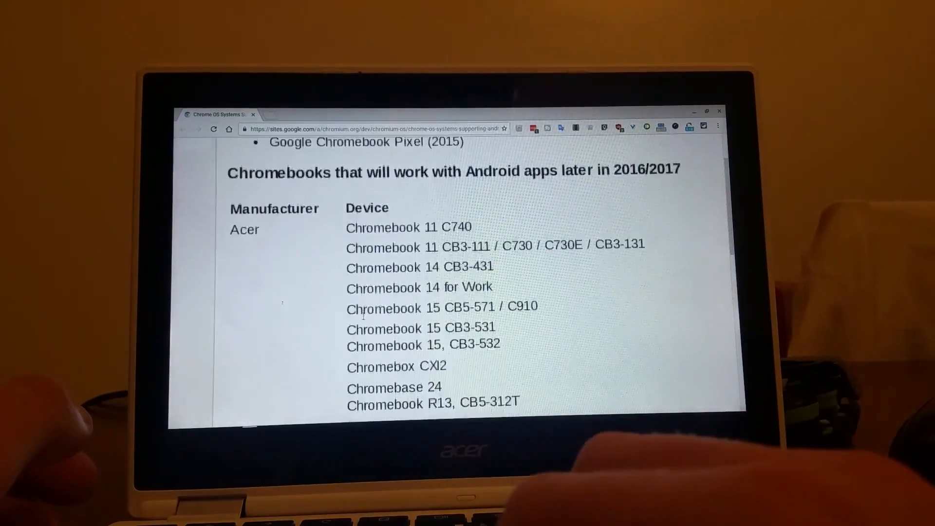
pyautogui.scroll(-3)
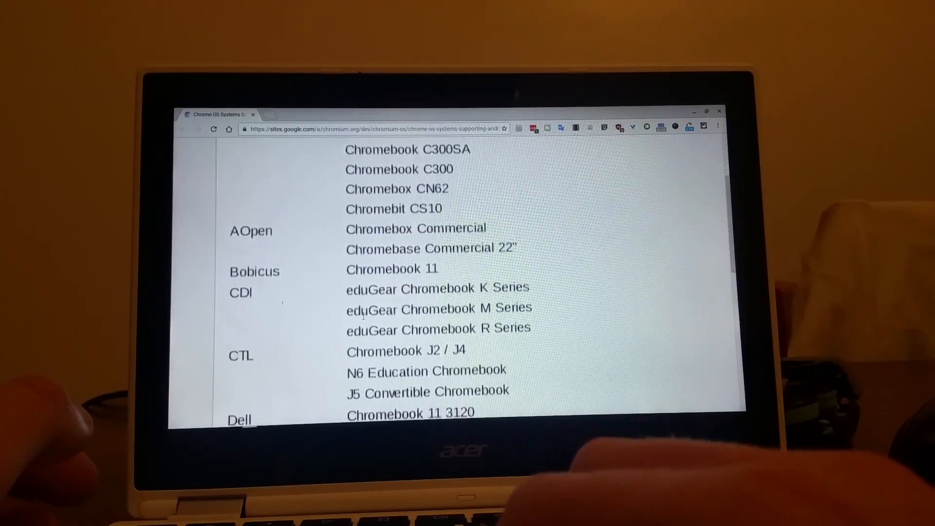
pyautogui.scroll(-3)
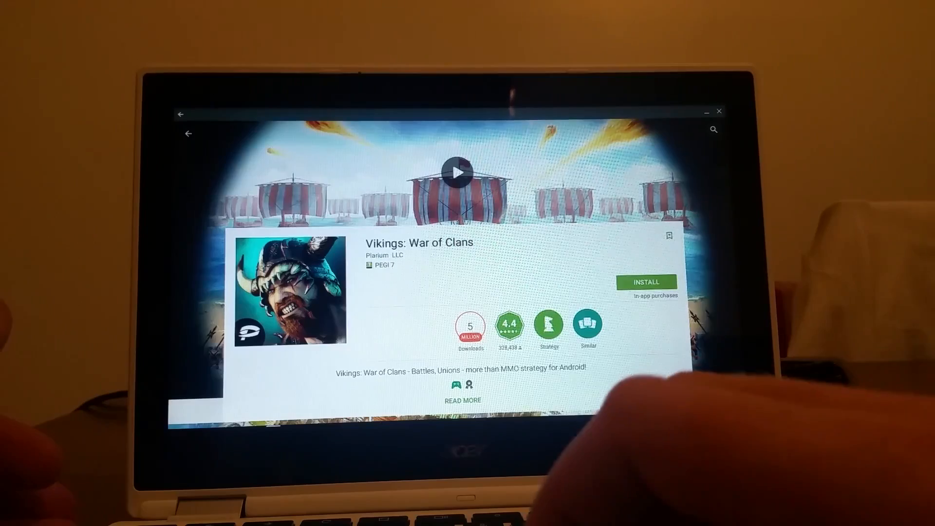
pyautogui.scroll(-3)
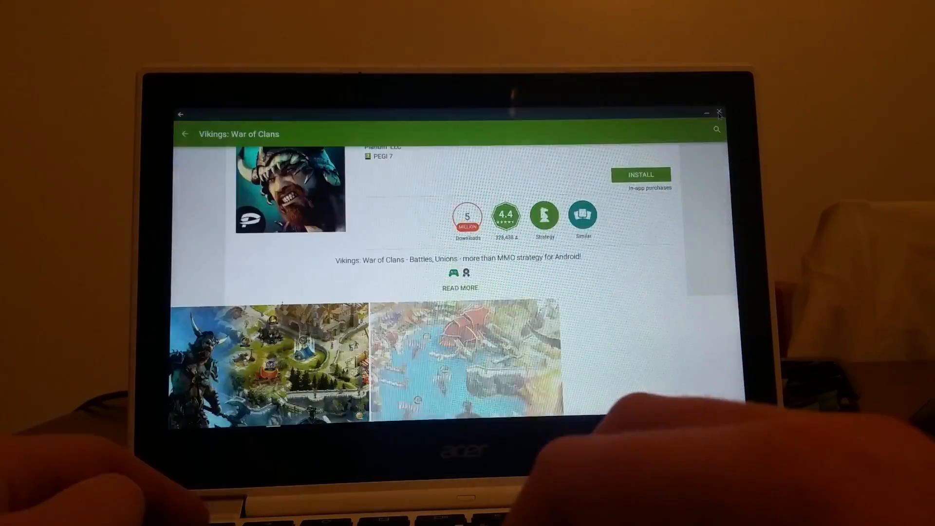
pyautogui.click(718, 112)
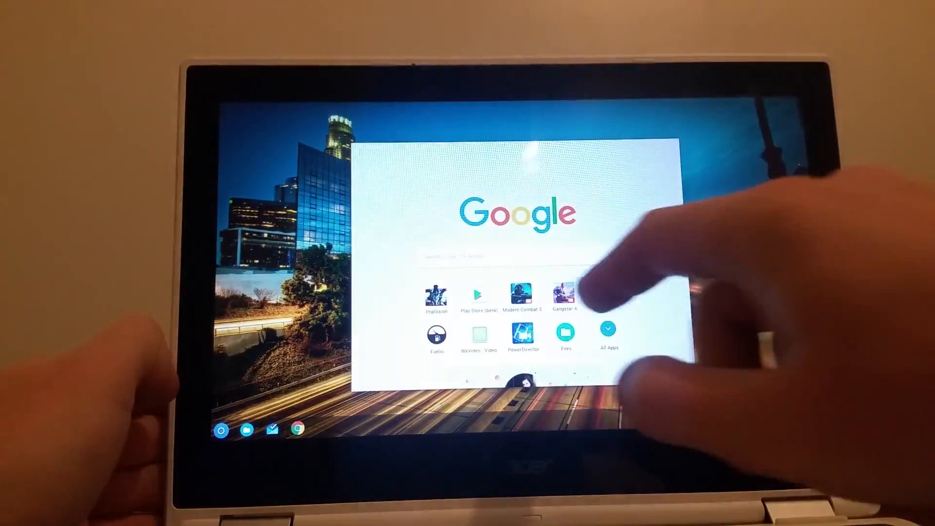
pyautogui.click(564, 295)
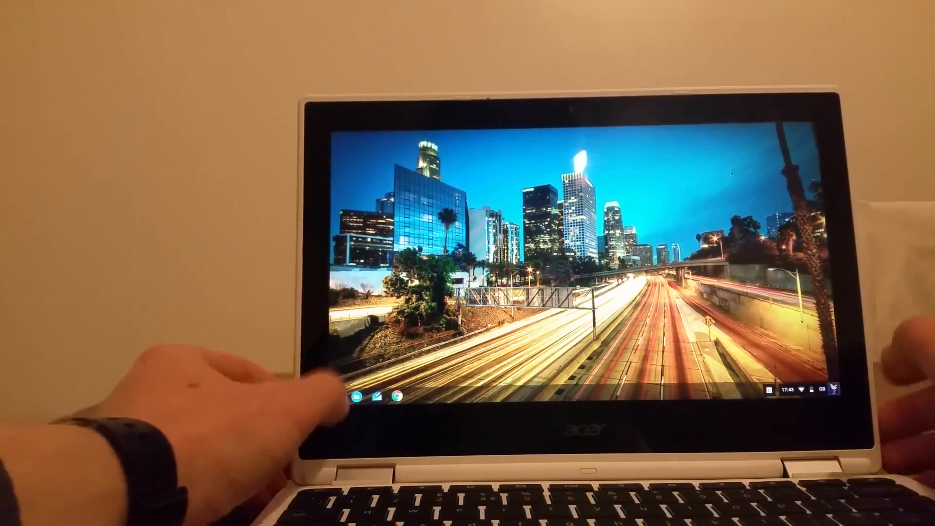
# - Bring up the Chrome OS app launcher with Vainglory heading the recent apps
pyautogui.click(356, 397)
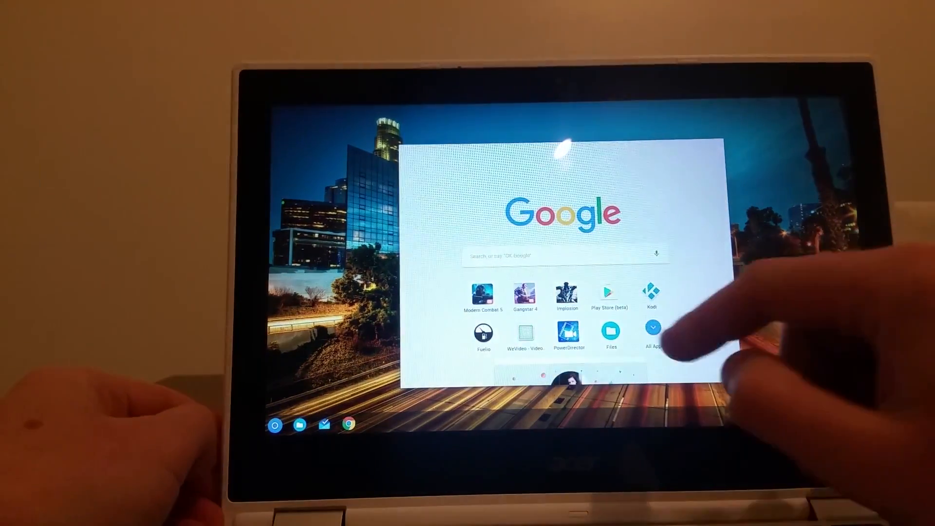
pyautogui.click(652, 330)
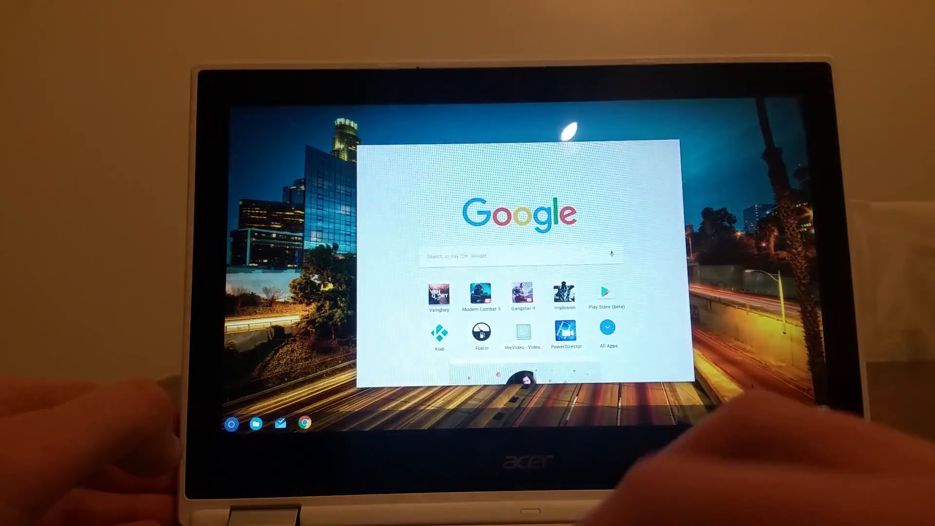
# - Launch Vainglory and advance past the season screen to the play menu
pyautogui.click(439, 295)
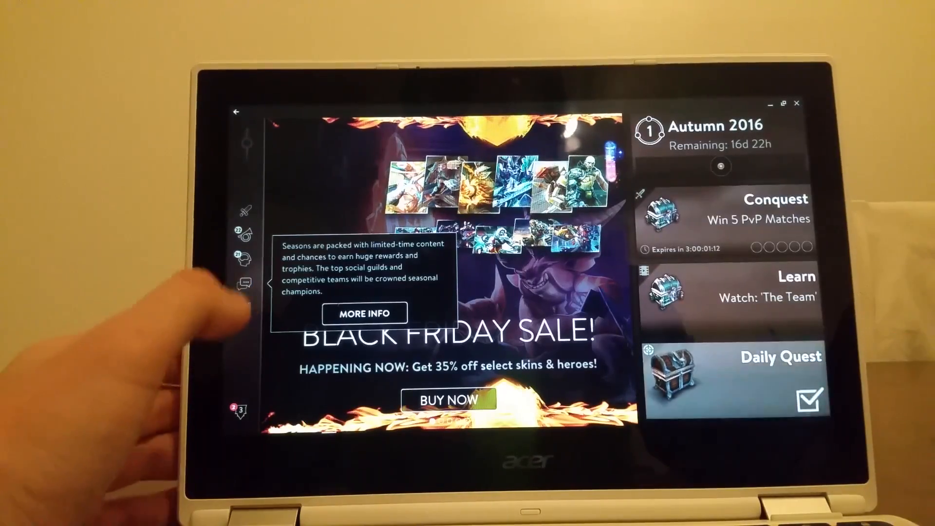
pyautogui.click(242, 282)
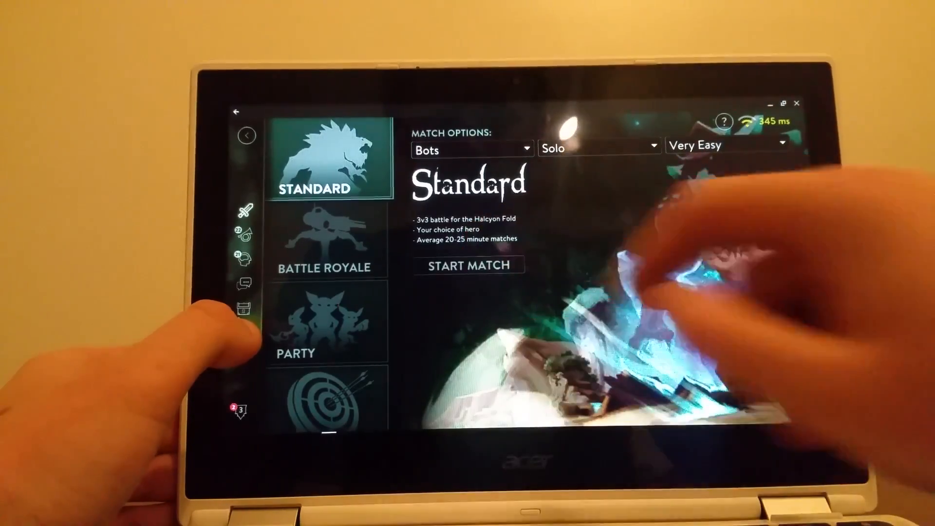
# - Start a Standard bot practice match, pick a hero from the list and enter the match
pyautogui.click(469, 266)
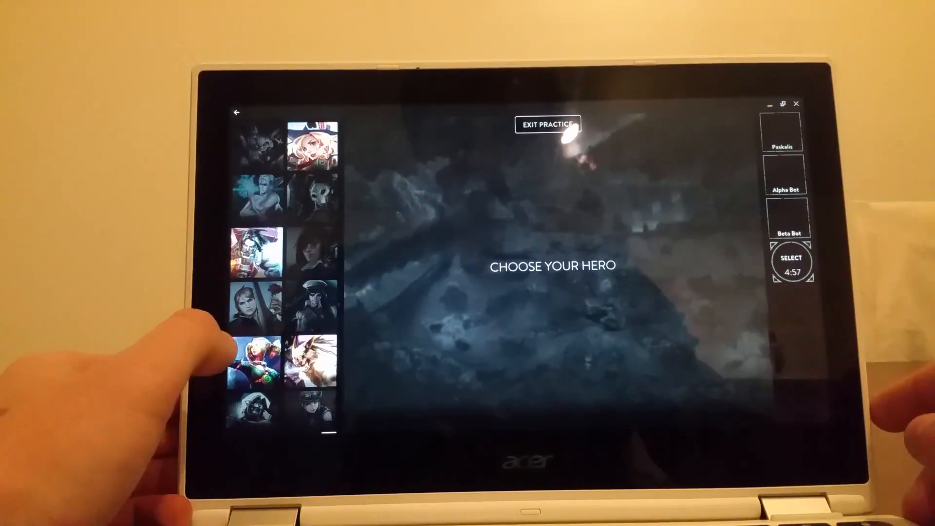
pyautogui.scroll(-3)
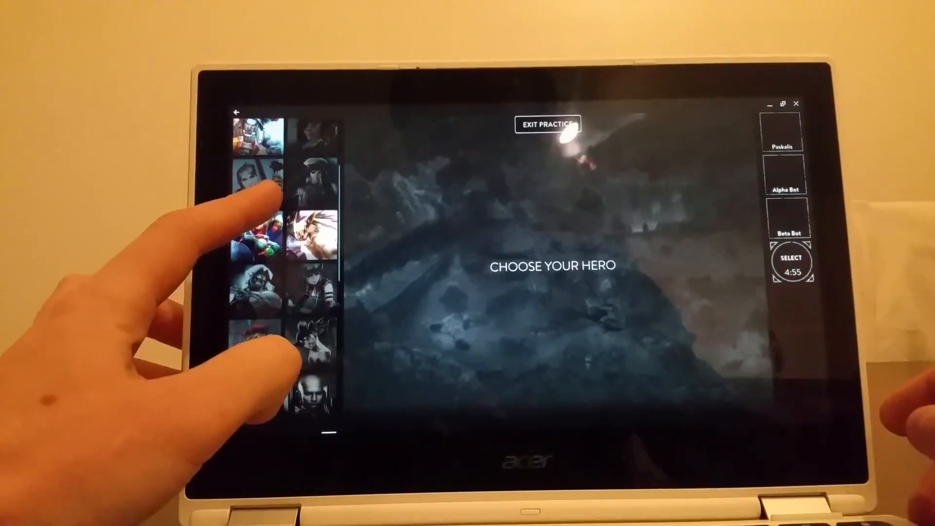
pyautogui.click(313, 238)
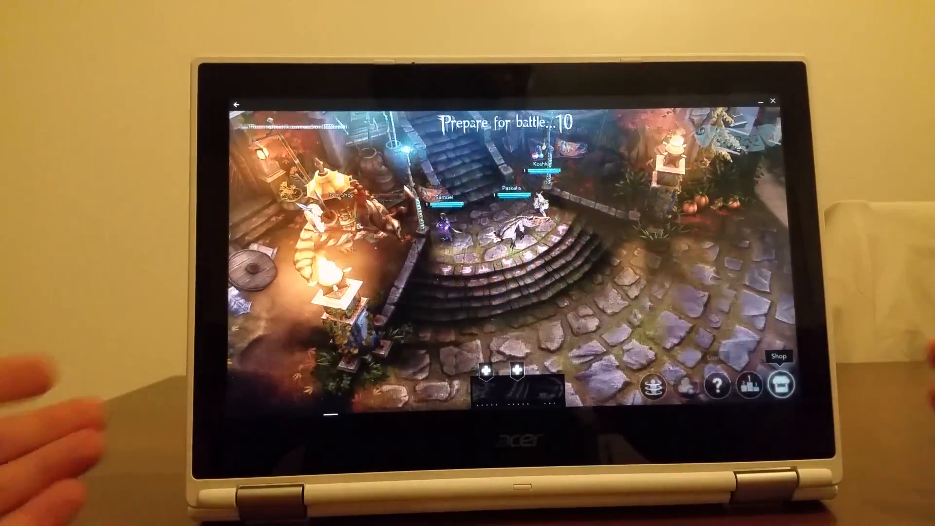
pyautogui.click(781, 382)
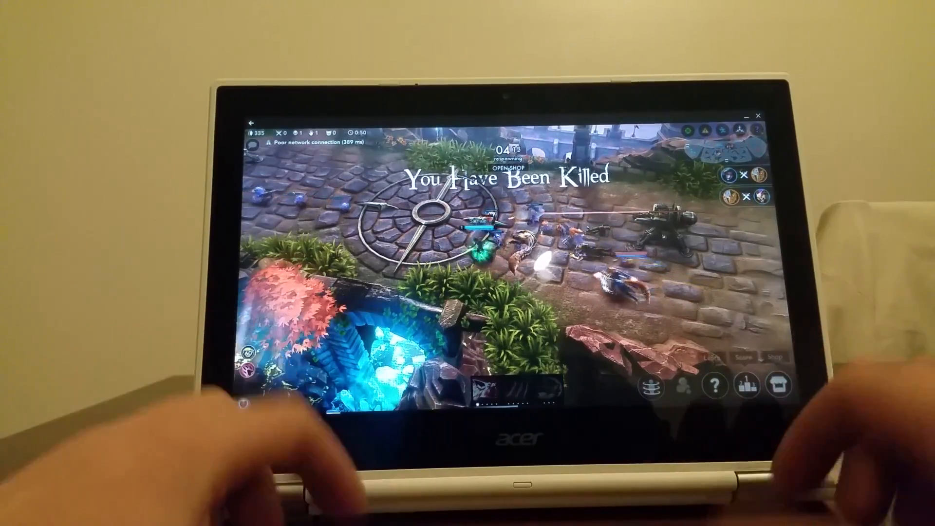
# - Bring up the in-match shop during respawn, showing Light Armor for 250 gold
pyautogui.click(781, 385)
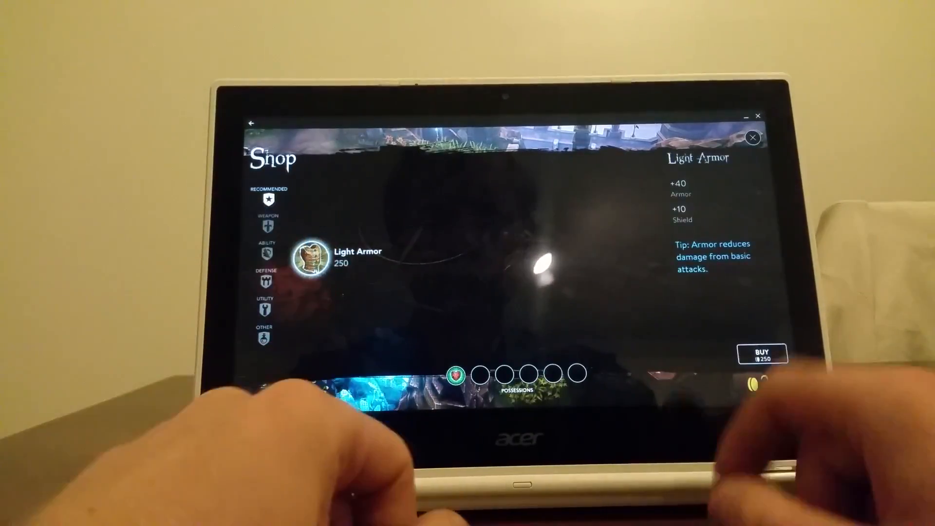
# - Purchase Light Armor, then in PowerDirector bring up the Kodi Skins project page
pyautogui.click(752, 138)
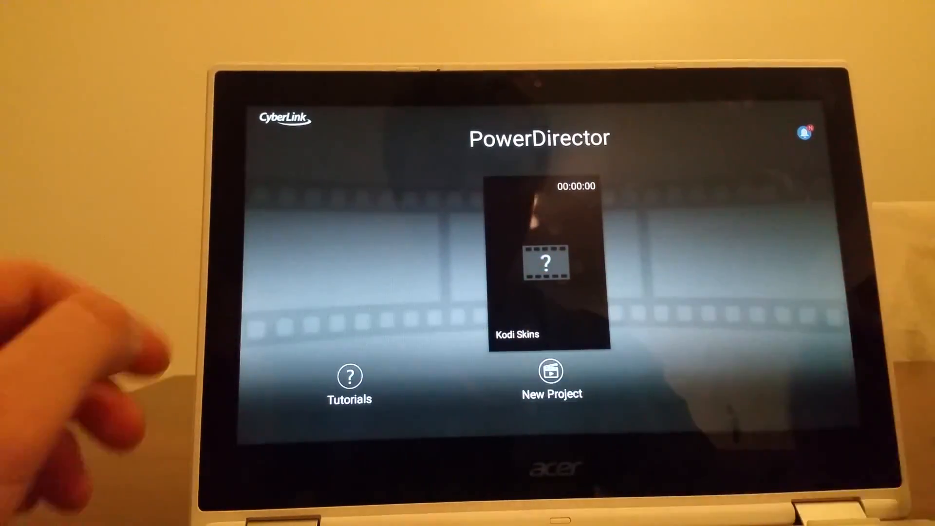
pyautogui.click(547, 265)
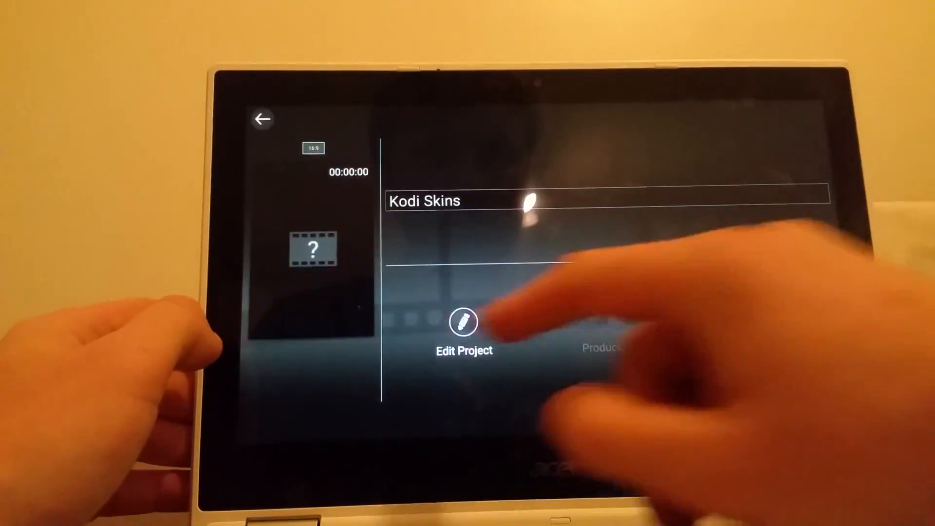
# - Leave the Kodi Skins project, close PowerDirector and start launching the NES emulator
pyautogui.click(464, 322)
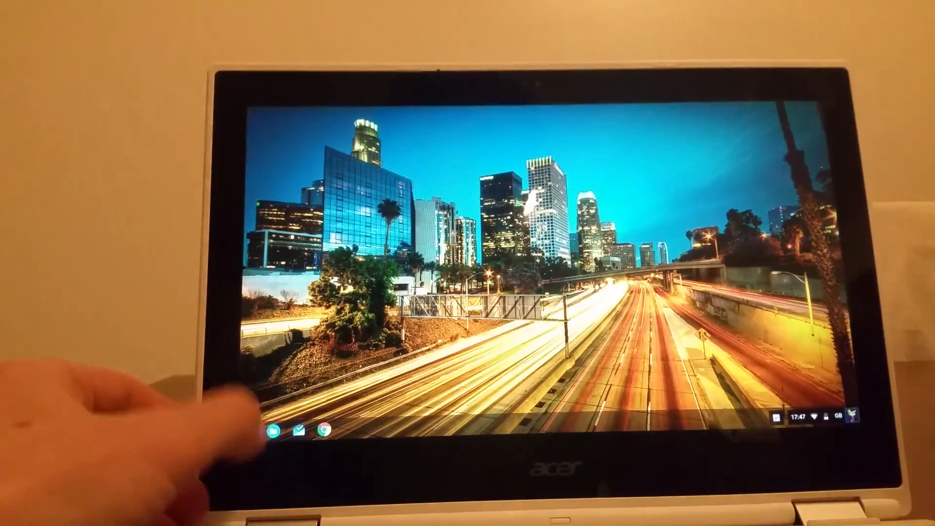
pyautogui.click(271, 431)
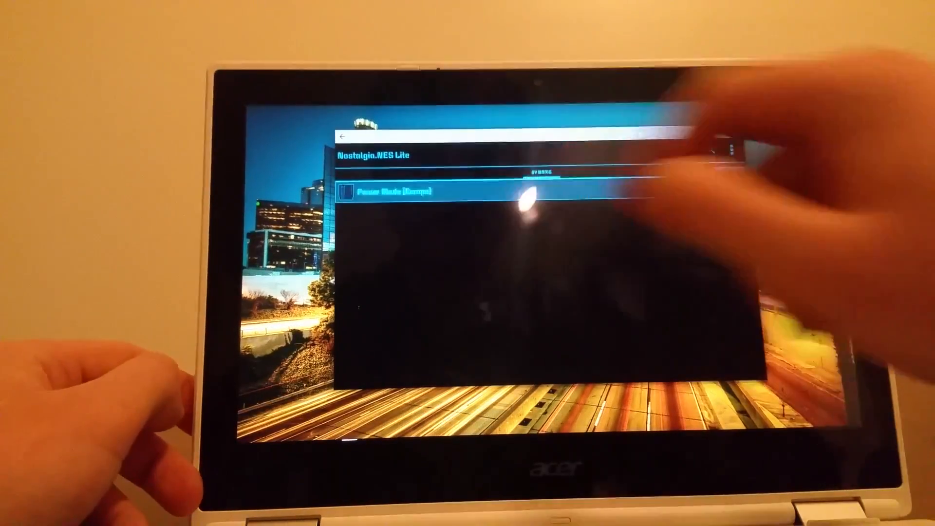
# - Start Power Blade (Europe) from the Nostalgia.NES Lite game list
pyautogui.click(387, 191)
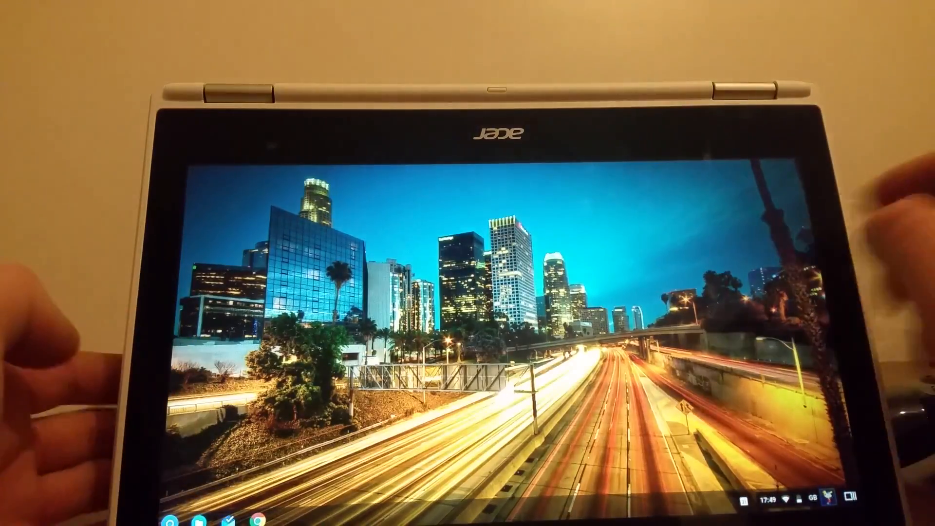
# - Bring up the app launcher in tent mode after the NES emulator is closed
pyautogui.click(170, 515)
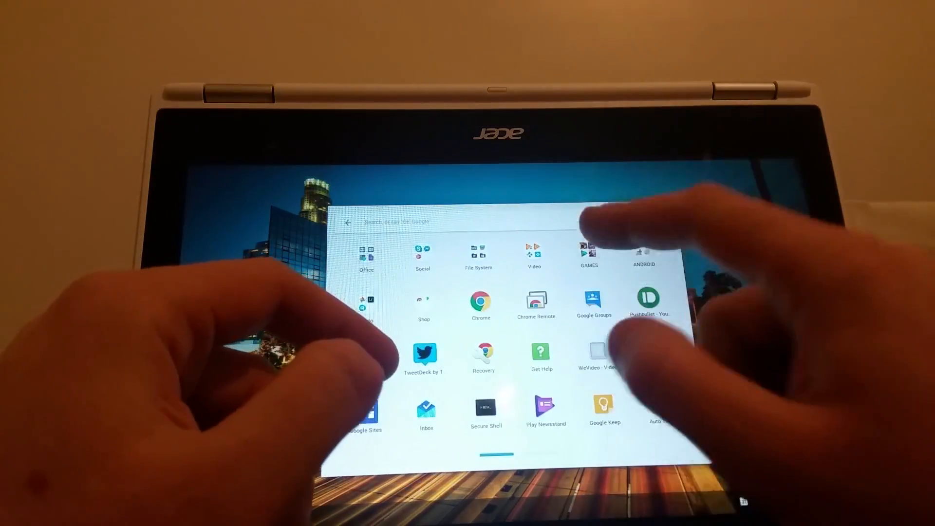
# - Launch FIFA Mobile from the launcher's GAMES folder to its Tap to Play screen
pyautogui.click(589, 257)
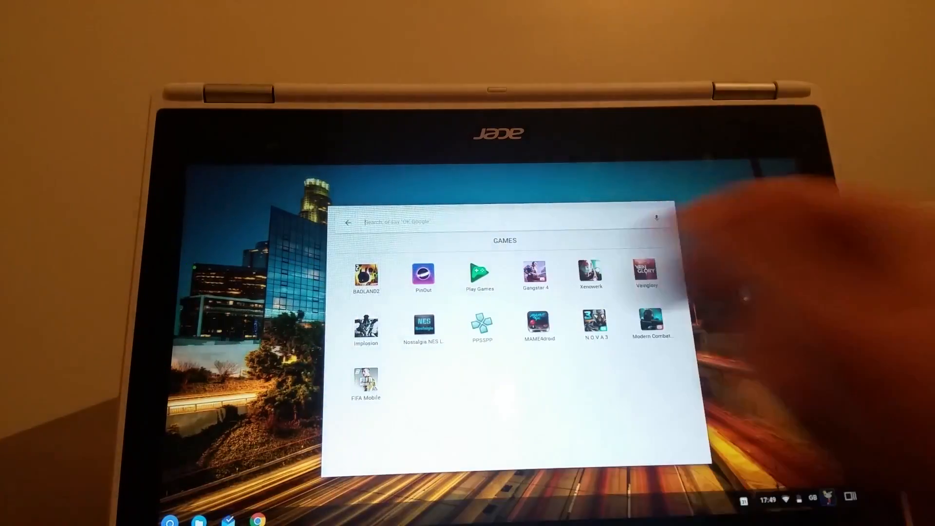
pyautogui.click(365, 385)
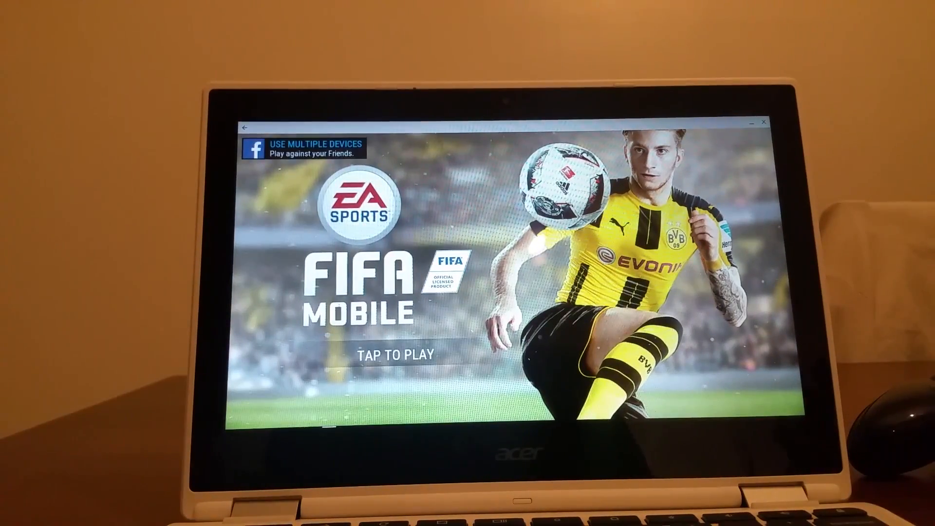
# - Start the Penalty Kick tutorial from the FIFA Mobile title screen and dismiss its tip
pyautogui.click(396, 352)
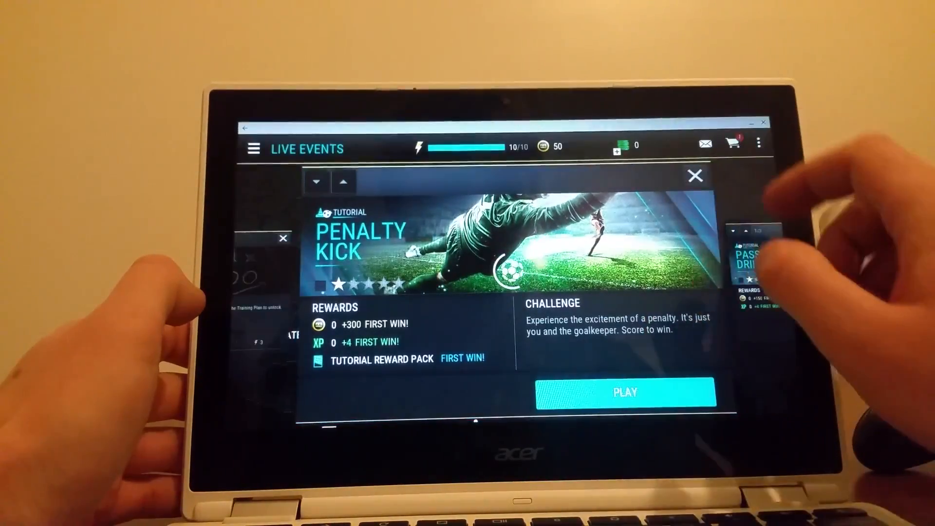
pyautogui.click(625, 392)
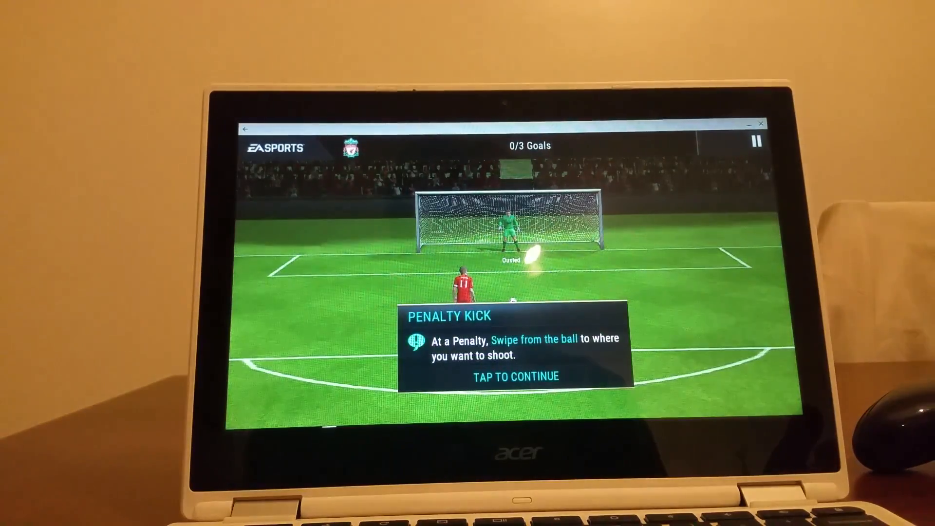
pyautogui.click(515, 376)
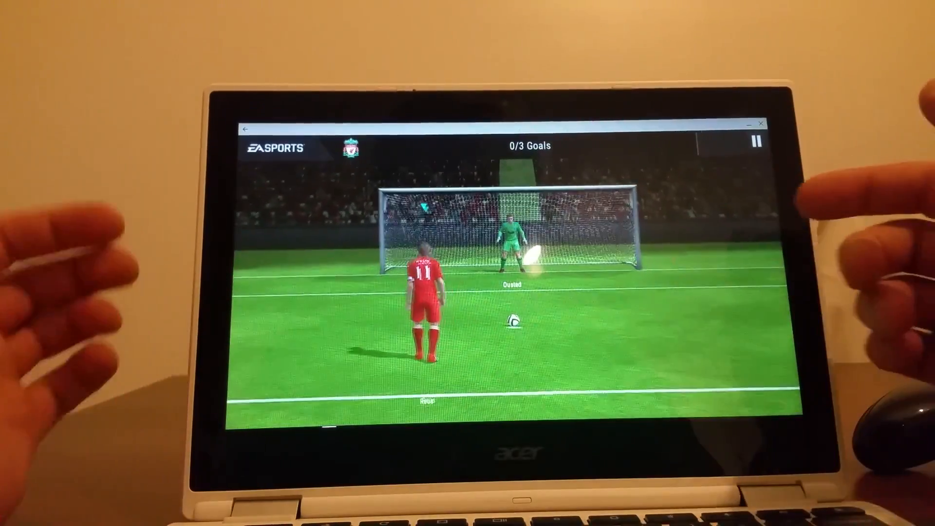